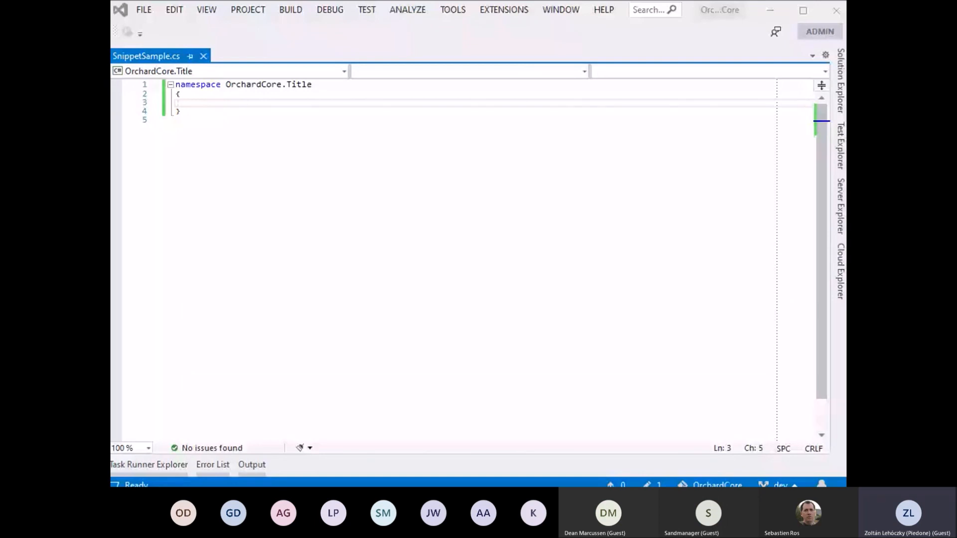
pyautogui.moveTo(204, 103)
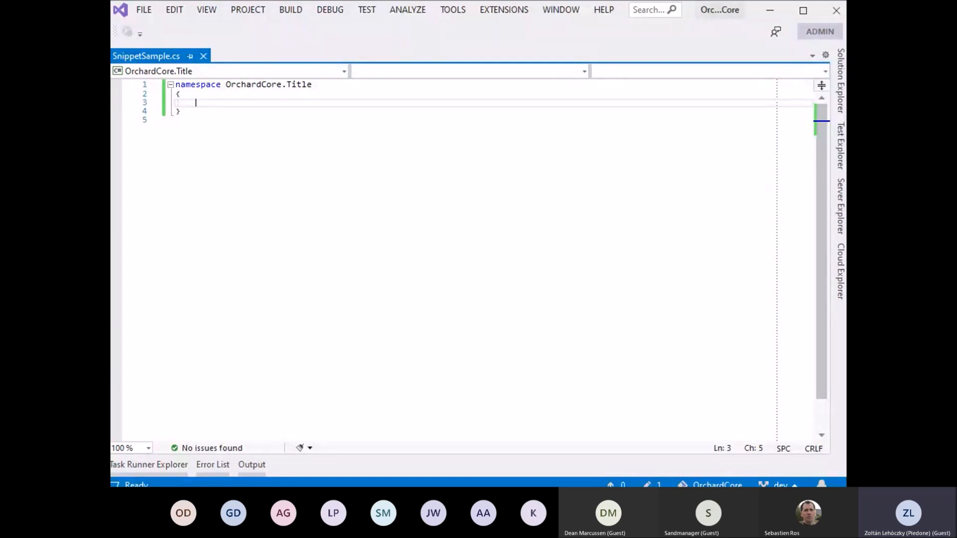
# Type the Orchard Core snippet prefix in the Title namespace so occontentmigrations is listed.
pyautogui.write('ocm')
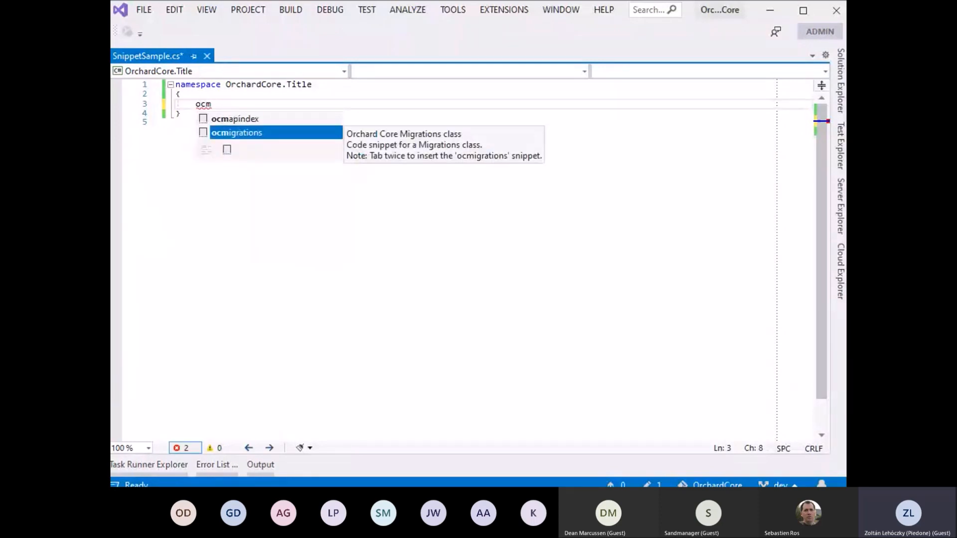
pyautogui.press('Tab')
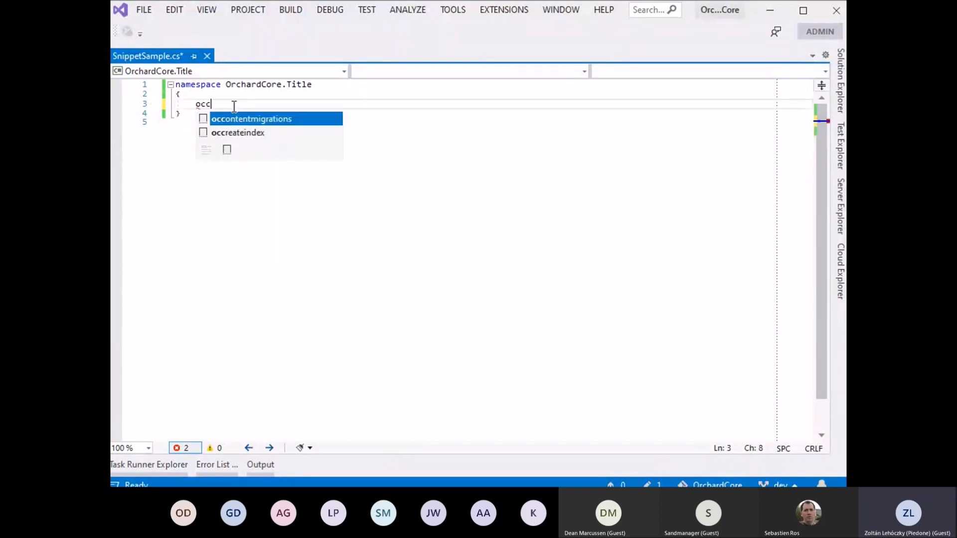
# Insert a TitleMigrations class whose Create method makes TitlePart Attachable().
pyautogui.press('Tab')
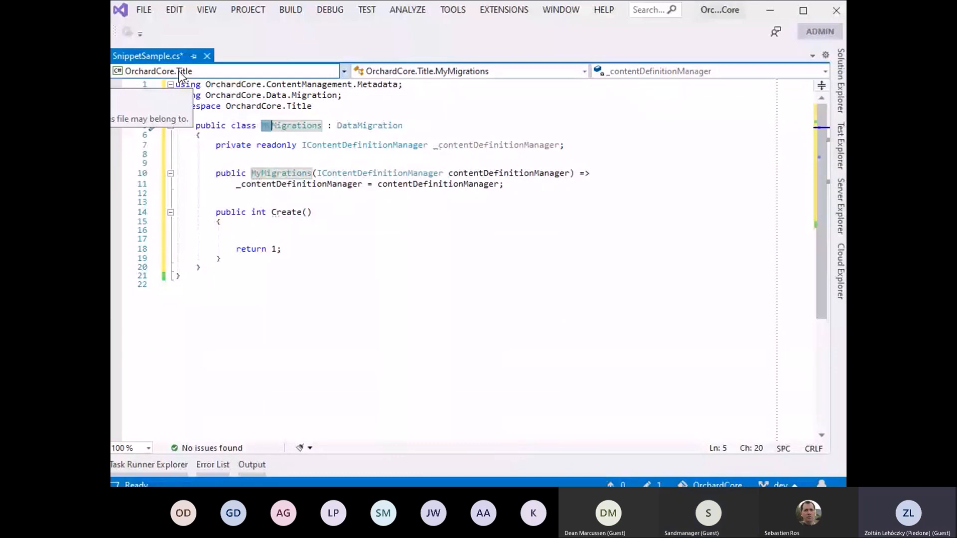
pyautogui.moveTo(363, 236)
pyautogui.write('Title')
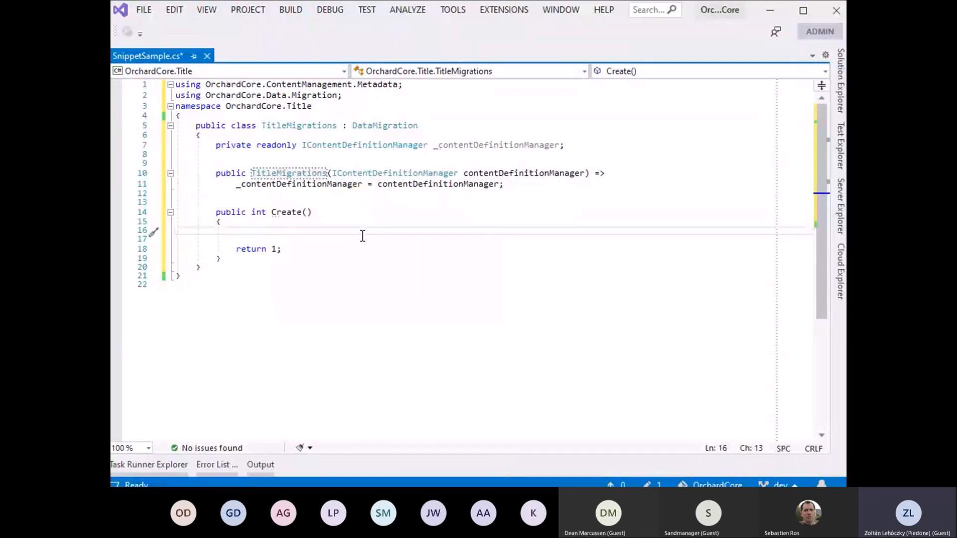
pyautogui.moveTo(368, 463)
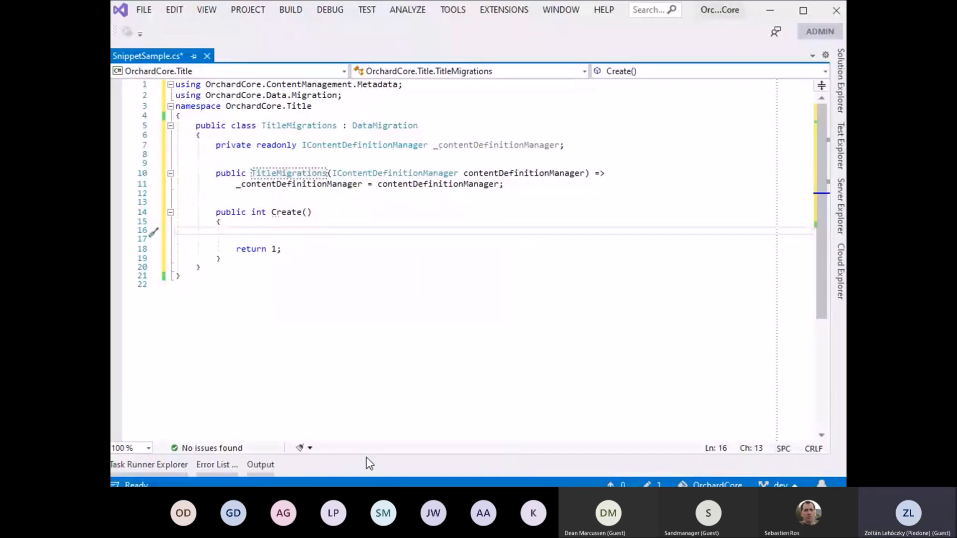
pyautogui.write('ocal')
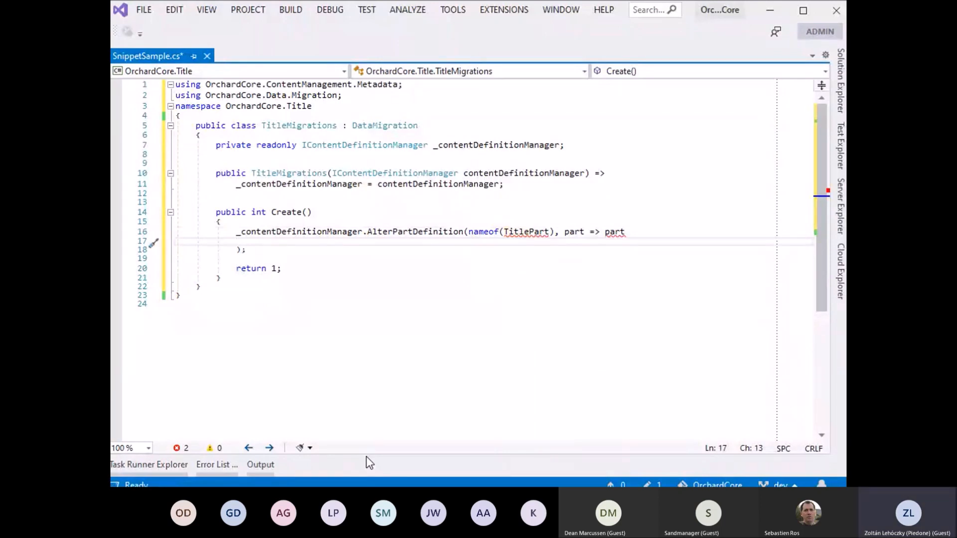
pyautogui.write('.atta')
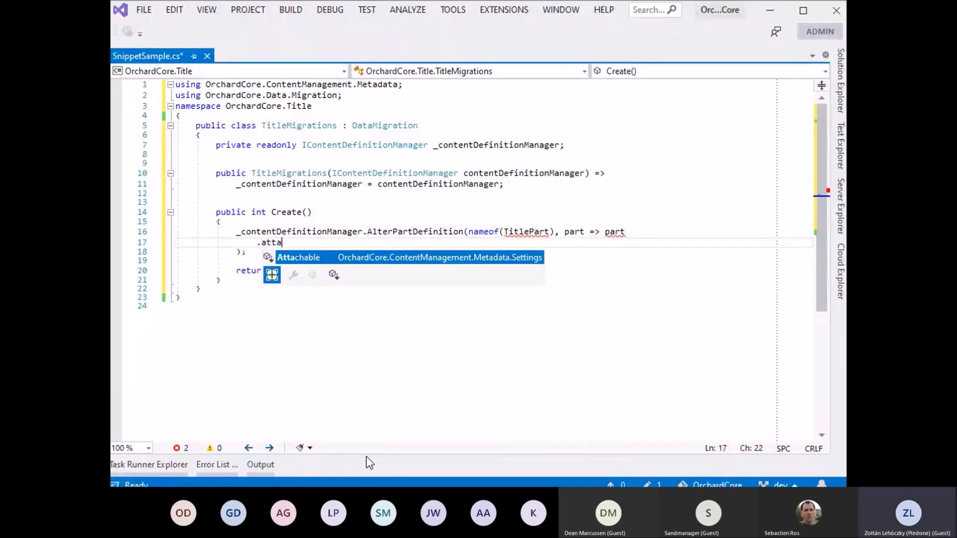
pyautogui.press('Tab')
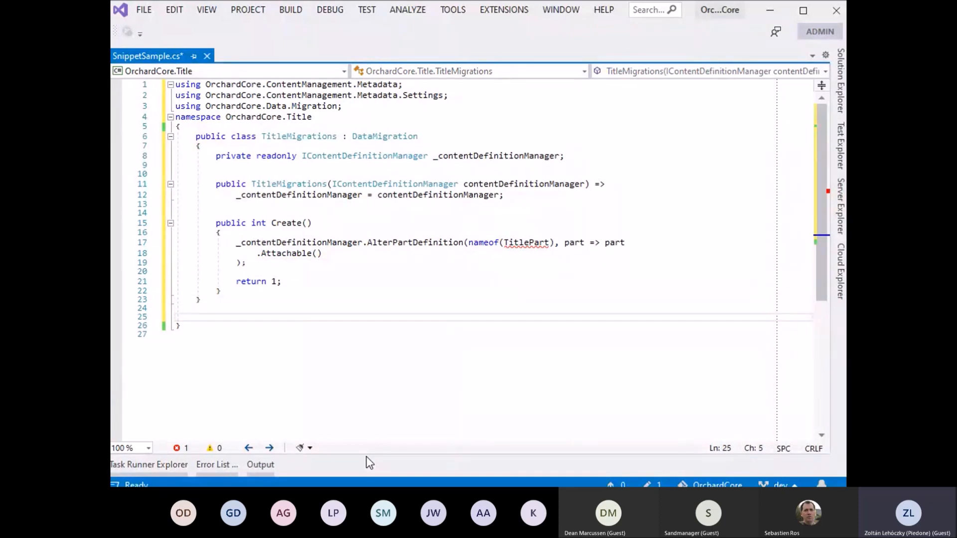
# Insert the Orchard Core Startup class snippet after TitleMigrations using ocs.
pyautogui.write('oc')
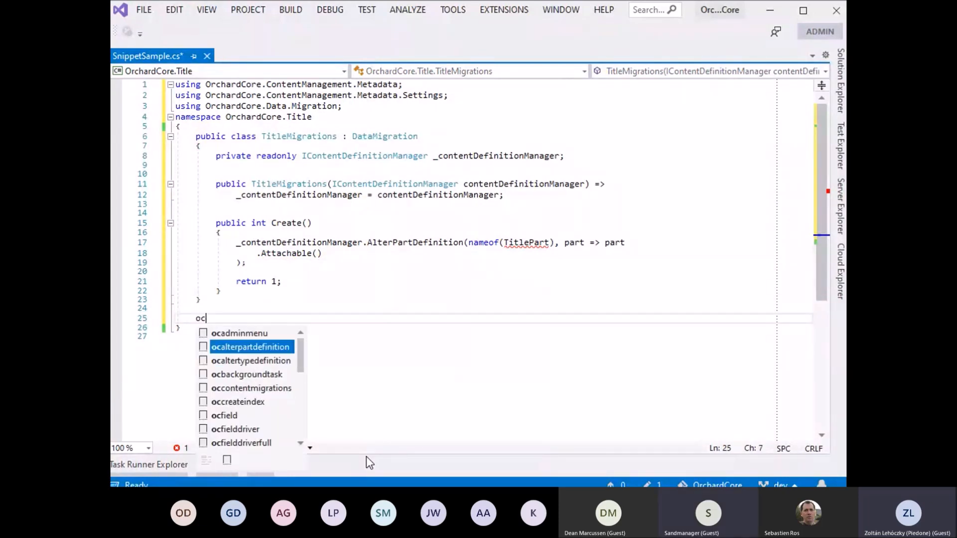
pyautogui.write('s')
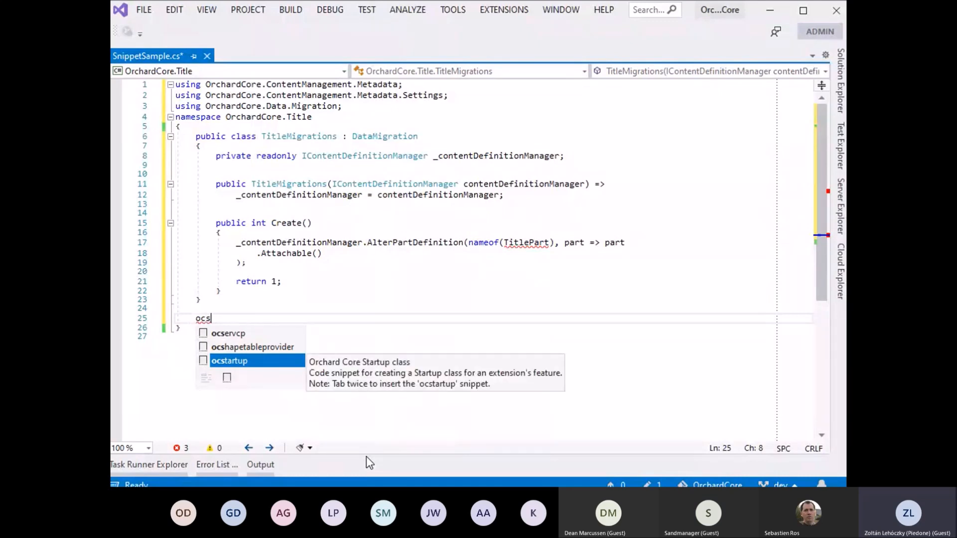
pyautogui.press('Tab')
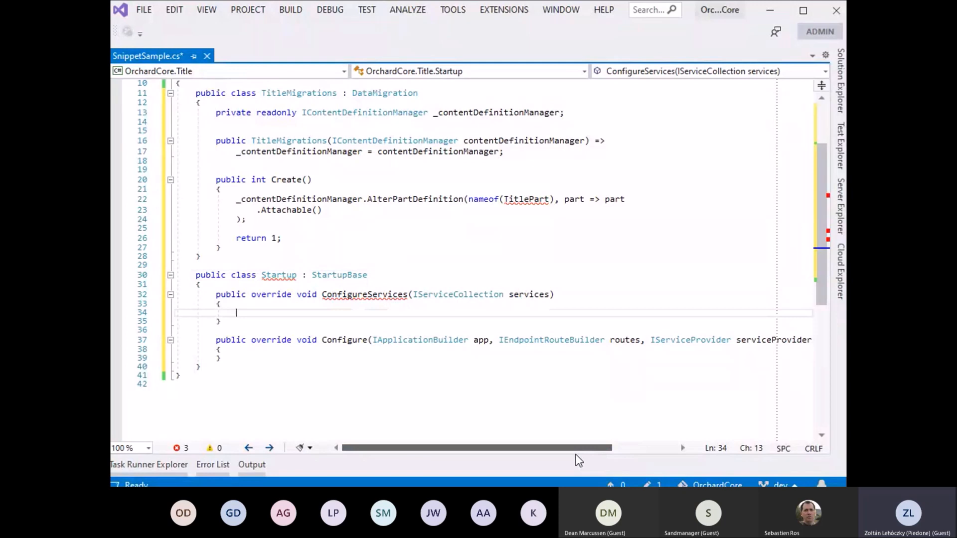
# Add a scoped service registration placeholder inside ConfigureServices with servsc.
pyautogui.write('serv')
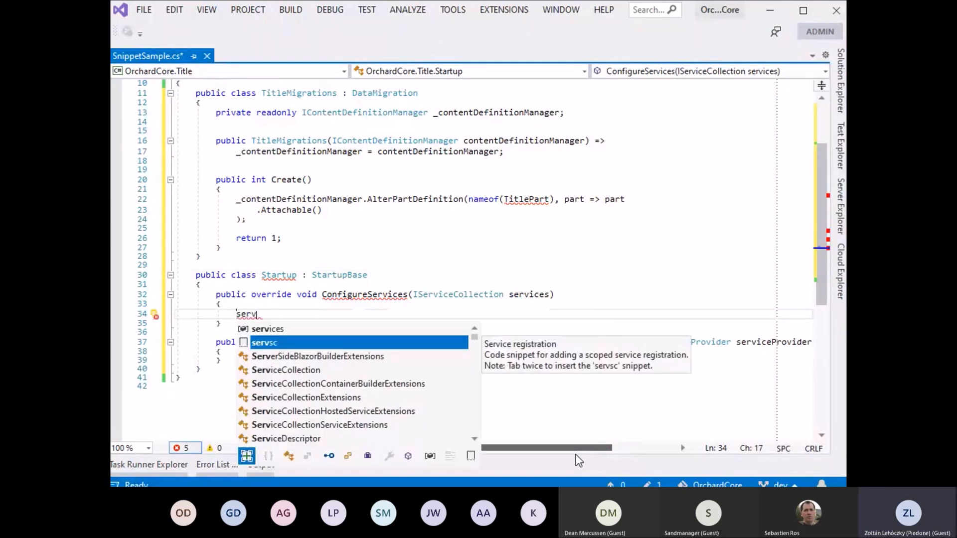
pyautogui.press('Backspace')
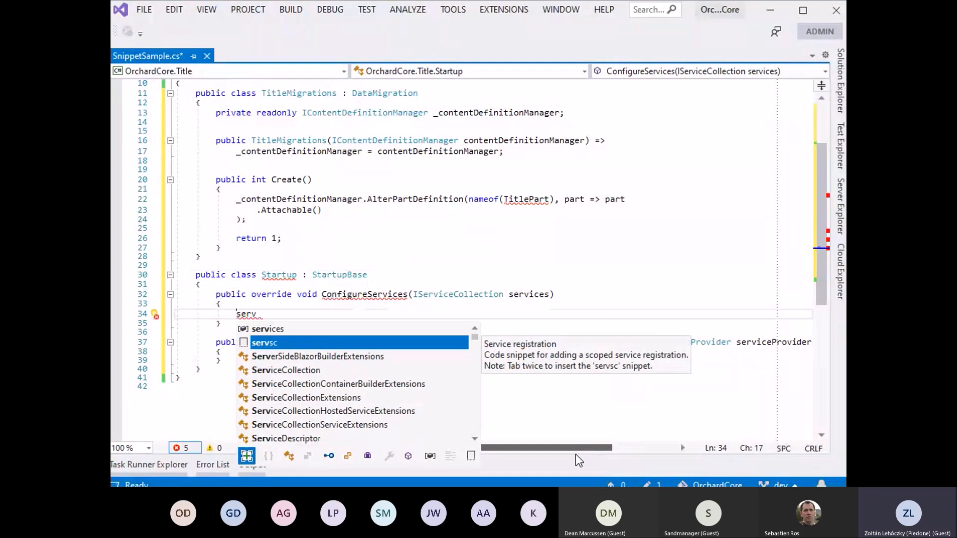
pyautogui.press('Tab')
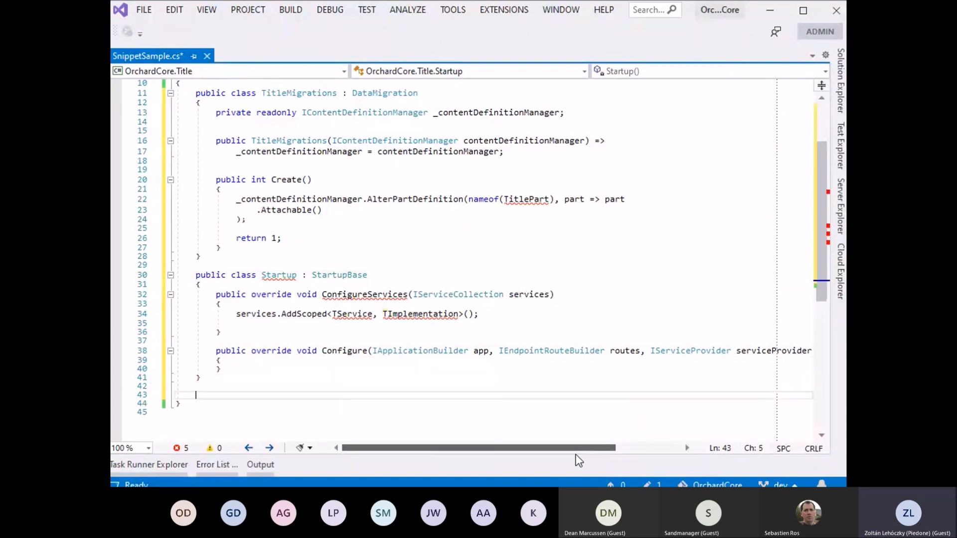
pyautogui.scroll(-3)
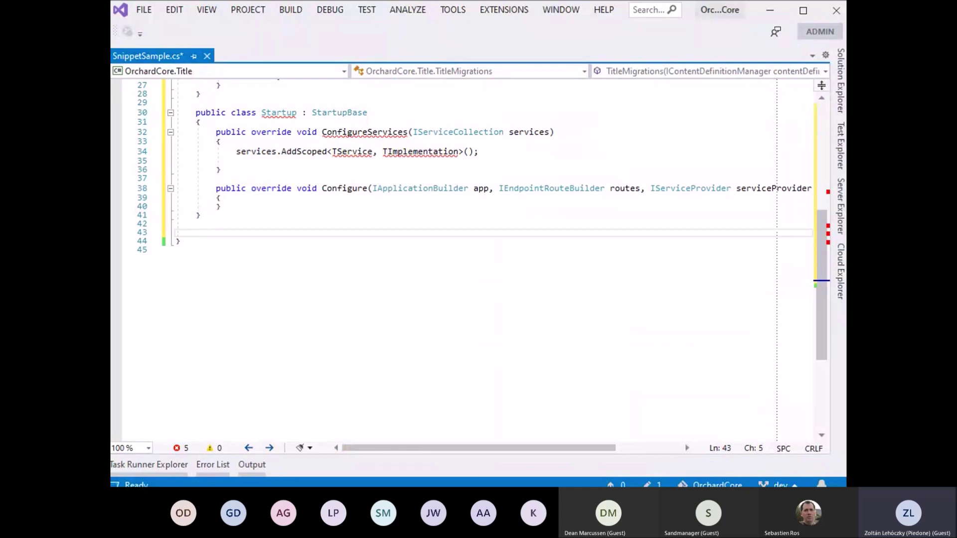
# Add a commented MyPartDriver stub and a full driver with Display, Edit and UpdateAsync.
pyautogui.write('ocpa')
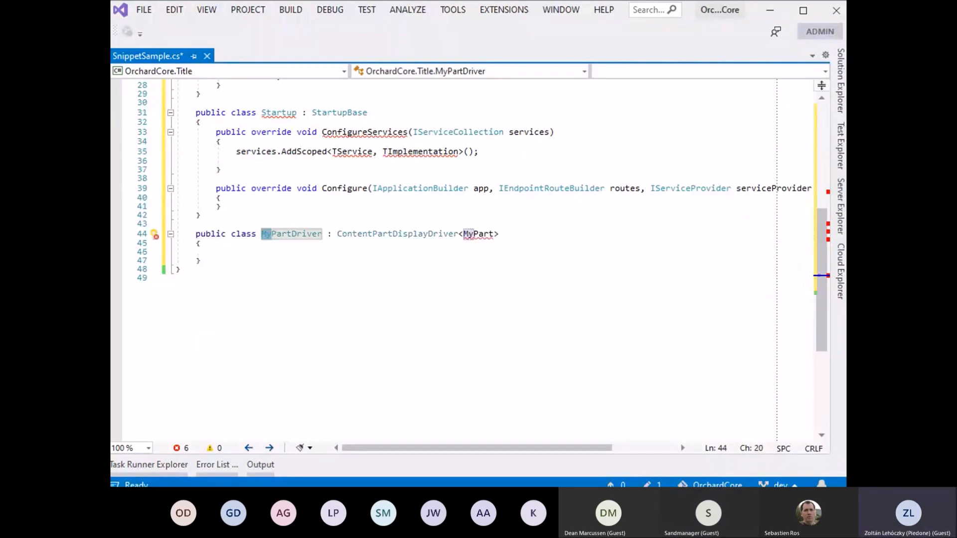
pyautogui.write('// ...')
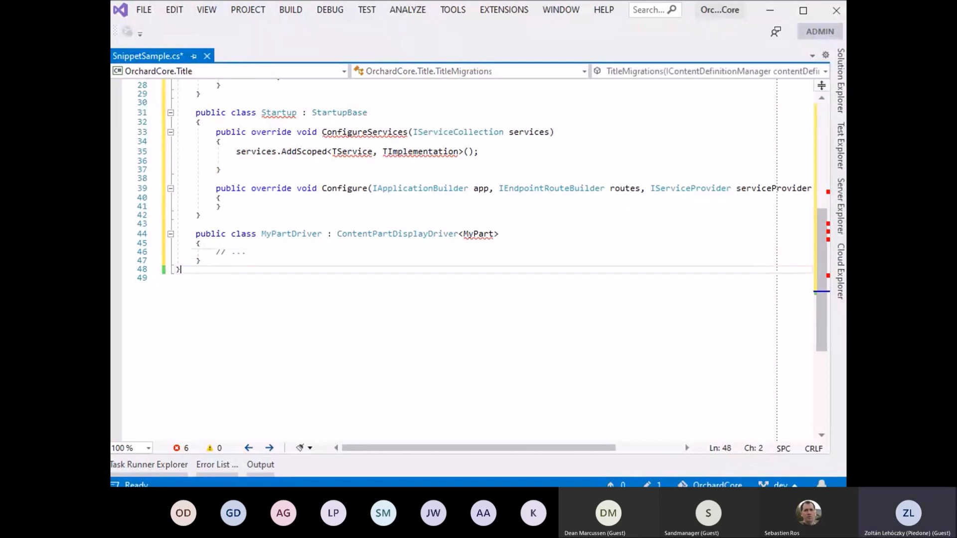
pyautogui.write('ocf')
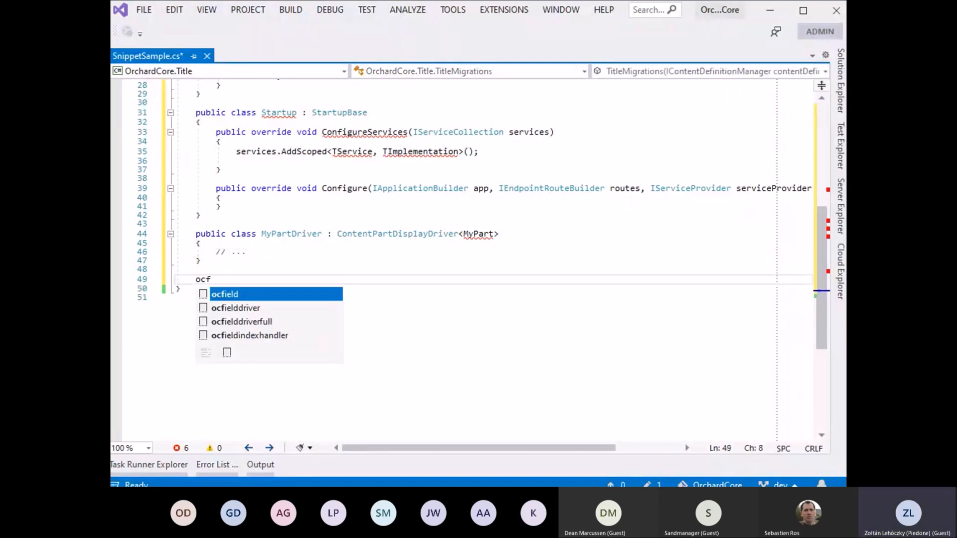
pyautogui.write('p')
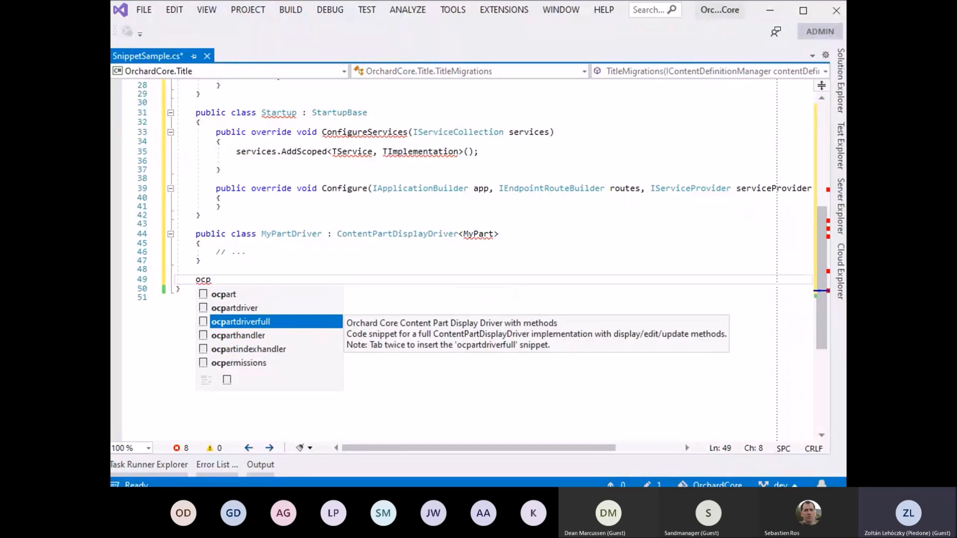
pyautogui.press('Tab')
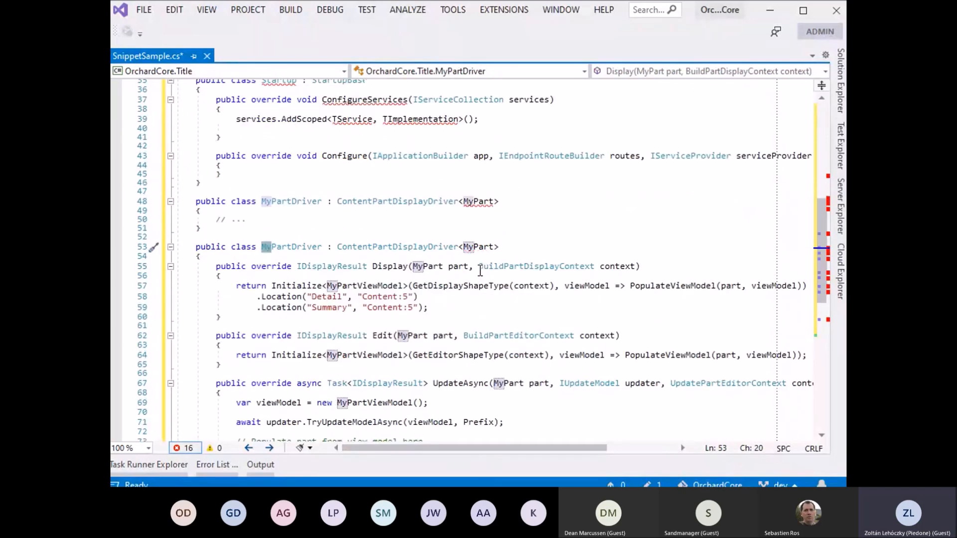
pyautogui.scroll(-3)
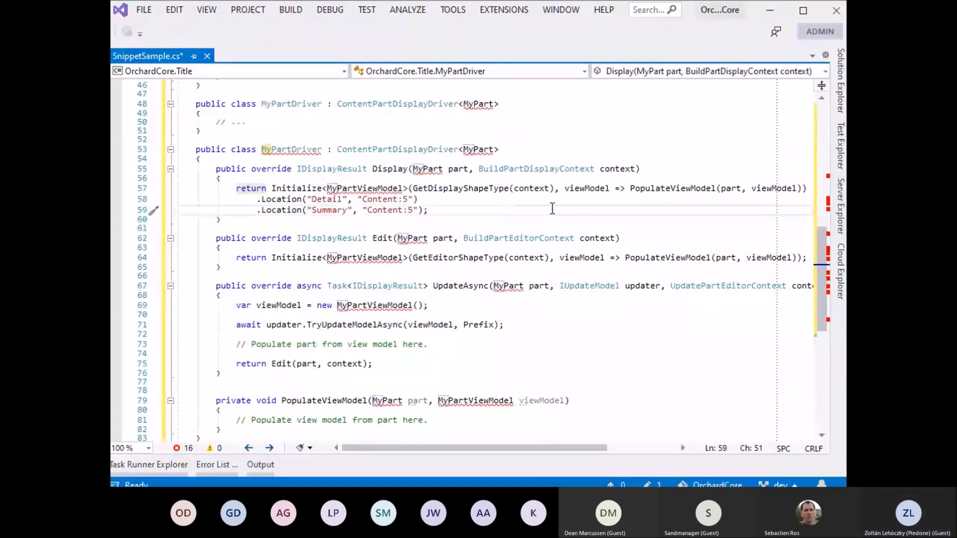
pyautogui.scroll(-3)
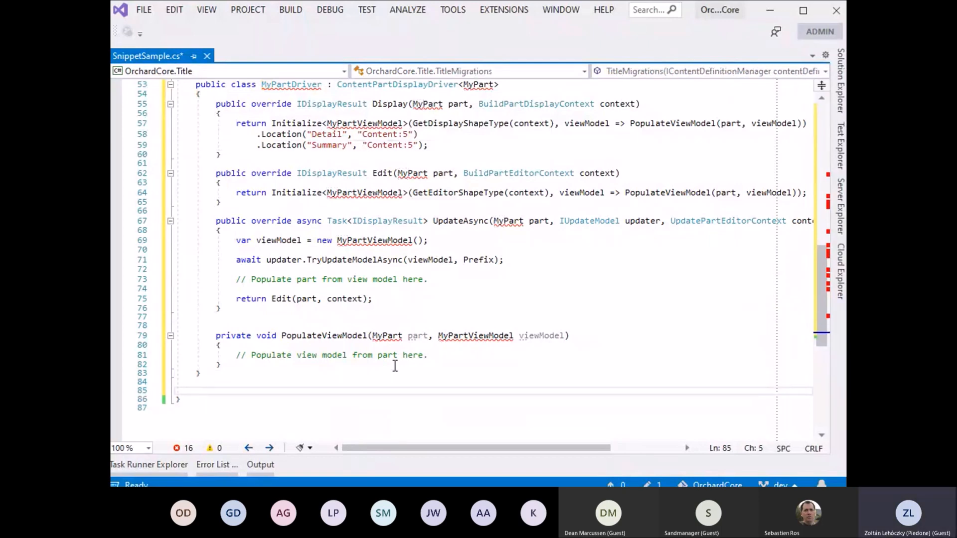
# Type an 'oc' prefix after MyPartDriver and show OrchardCore.Title's view files in Solution Explorer.
pyautogui.write('oc')
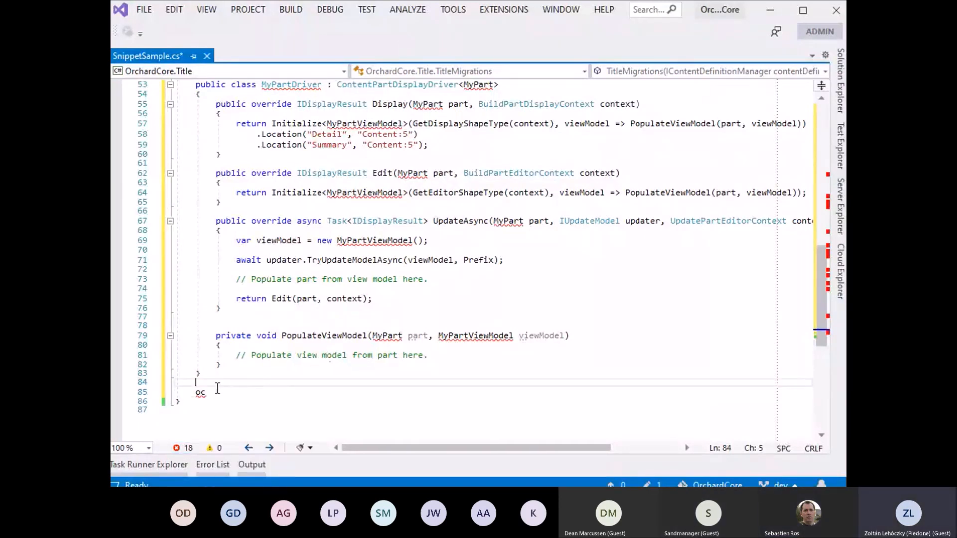
pyautogui.click(842, 85)
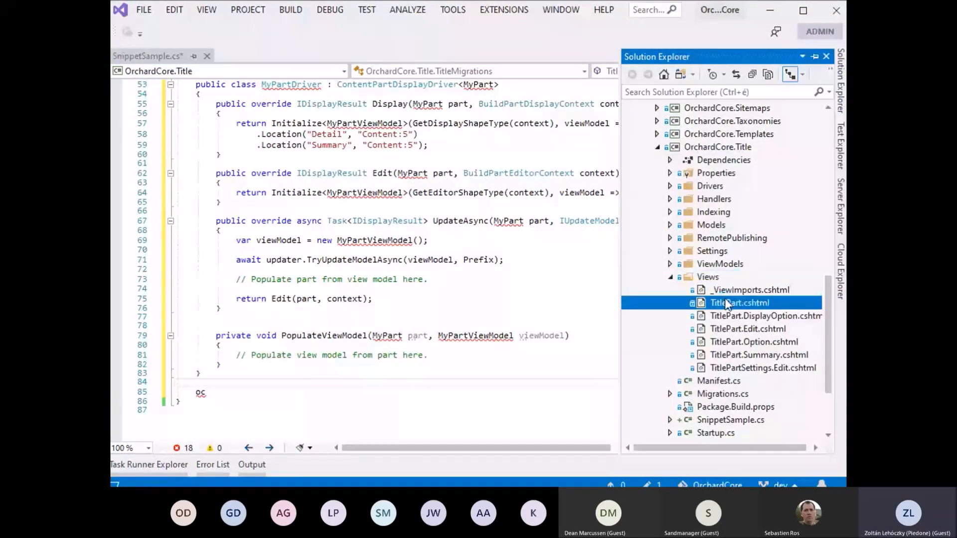
# Open TitlePart.cshtml and expand ocjqueryblock into a script block below the title heading.
pyautogui.doubleClick(740, 302)
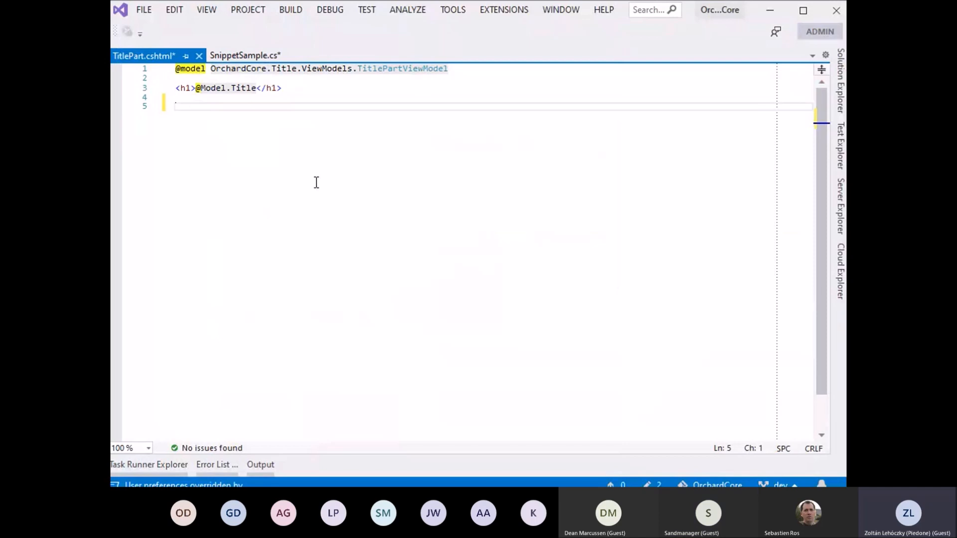
pyautogui.write('a')
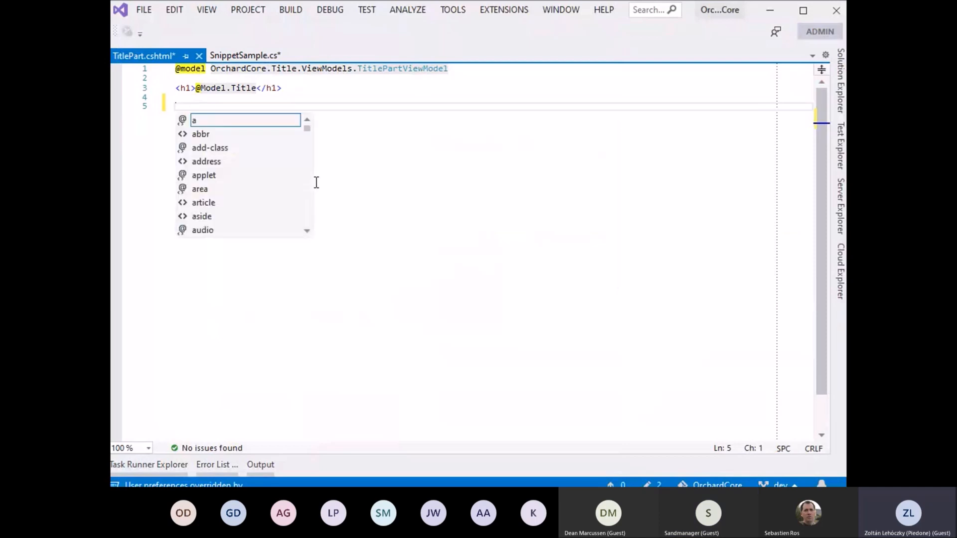
pyautogui.write('oc')
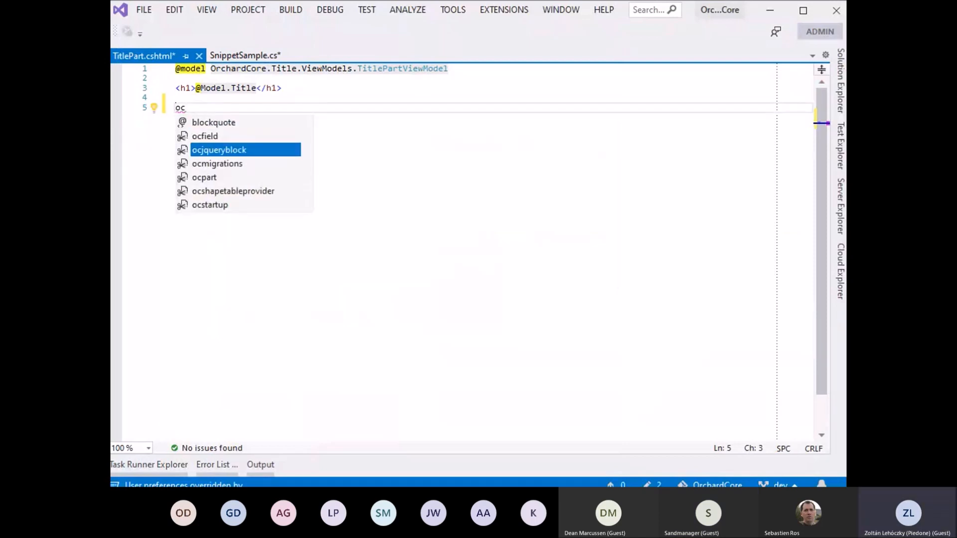
pyautogui.press('Tab')
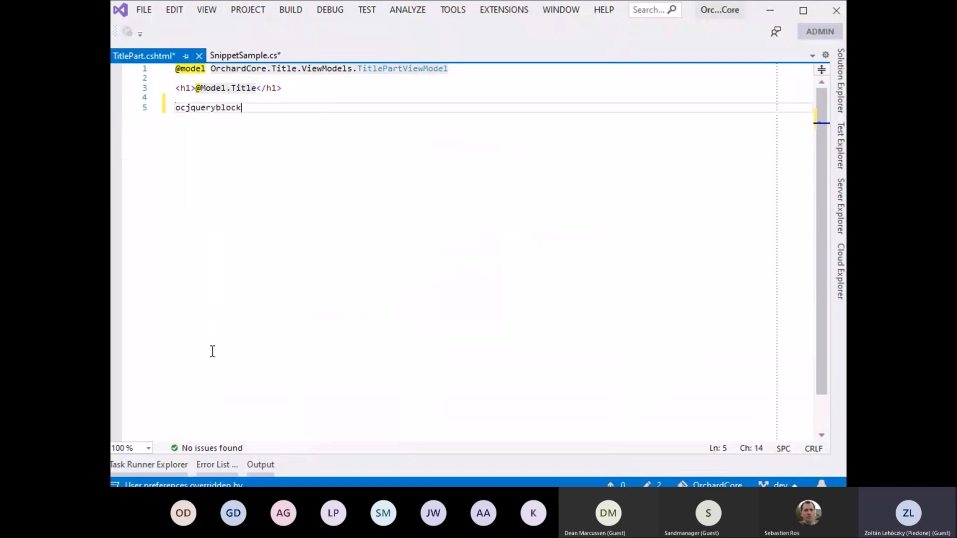
pyautogui.press('Tab')
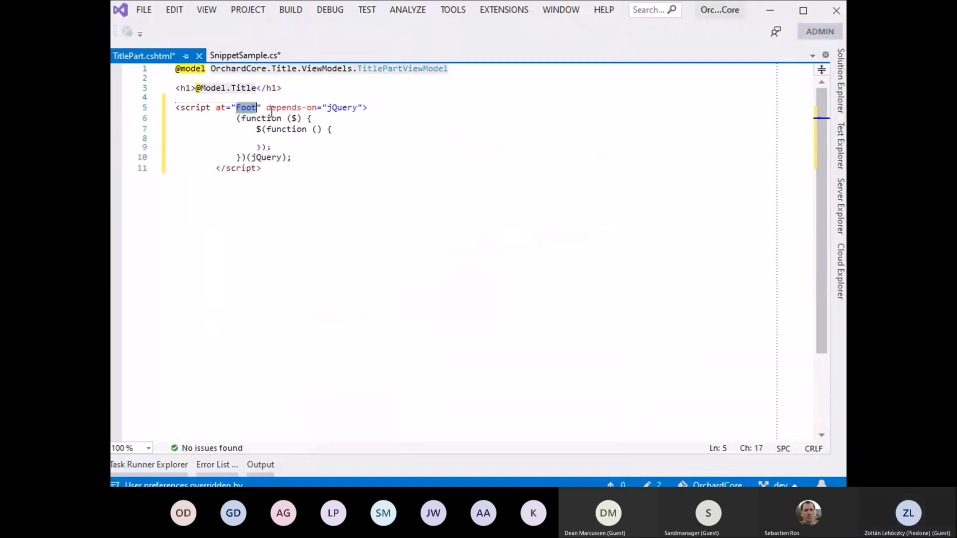